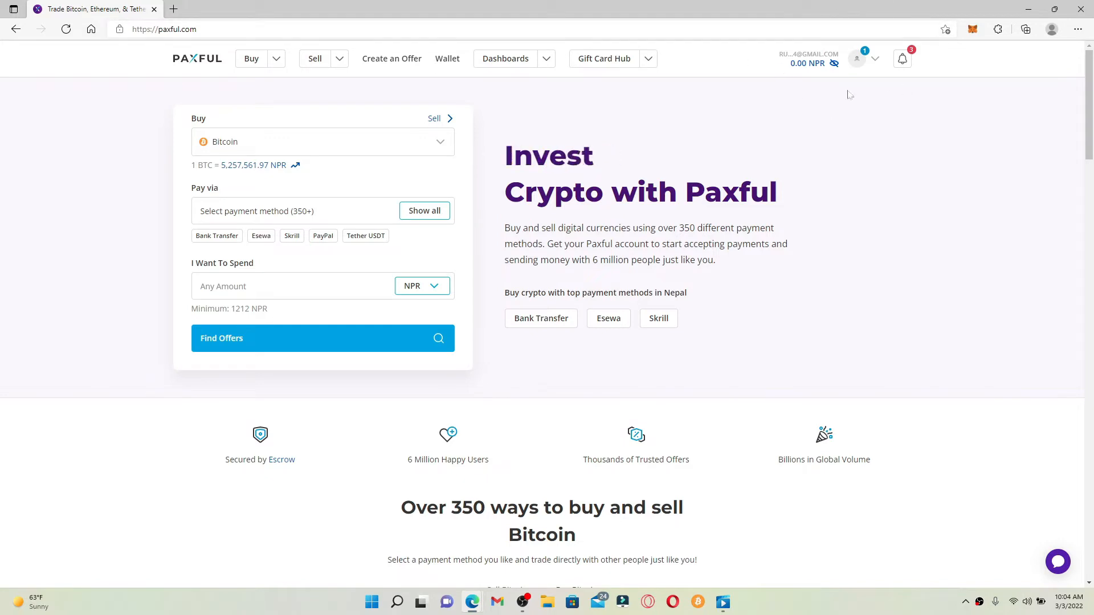
- Open Account settings via the top-right avatar's My Profile option
left_click(874, 58)
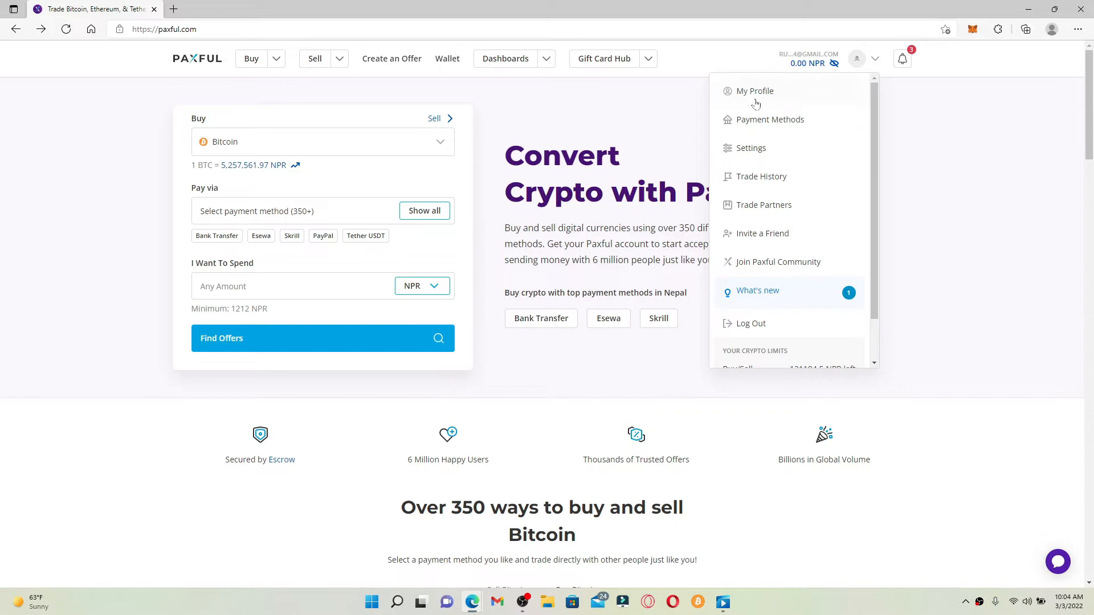
left_click(755, 92)
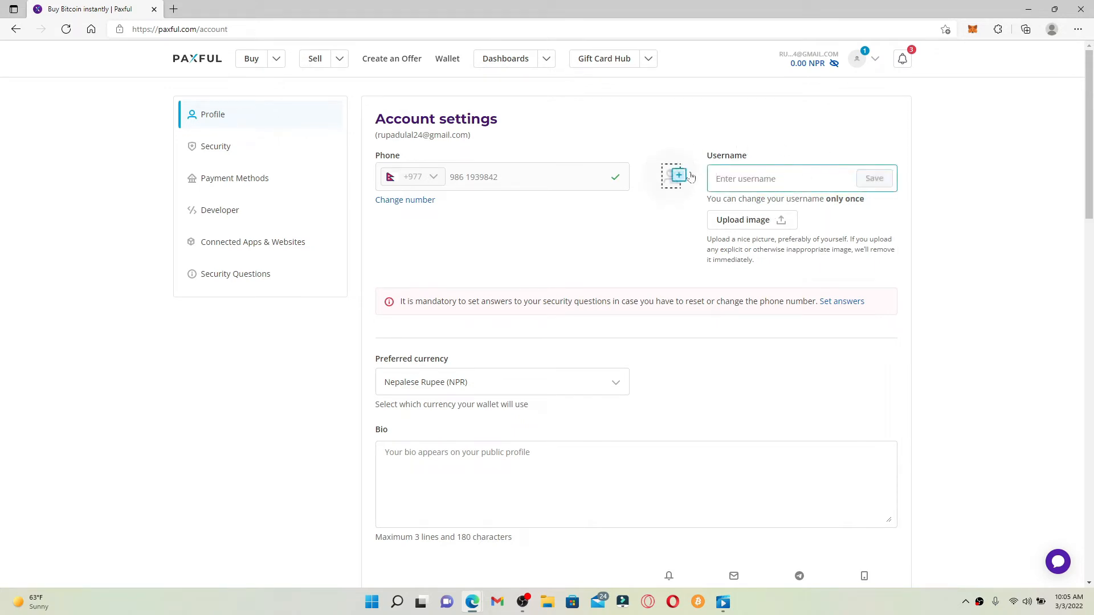
- Enter username 'Rupadulal' and upload a photo from My Device as the profile picture
type("Rupadulal")
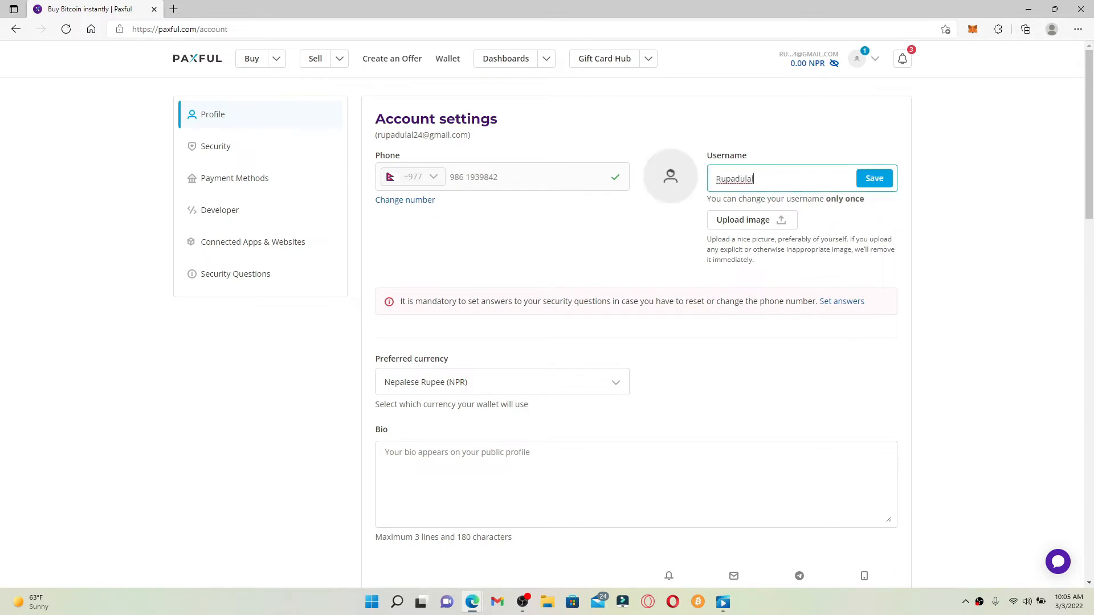
left_click(743, 220)
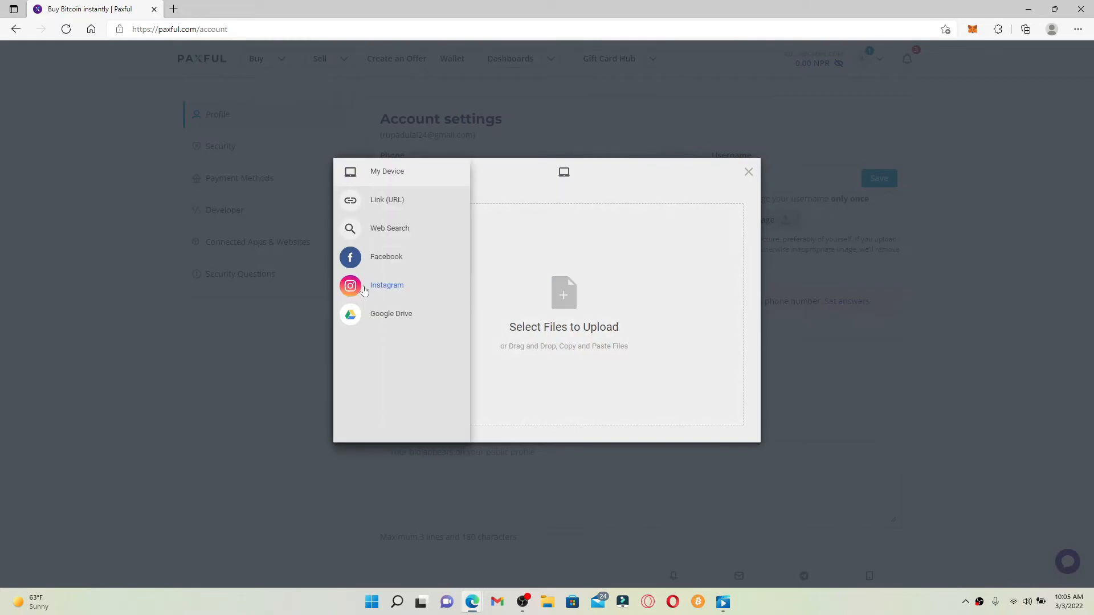
left_click(391, 313)
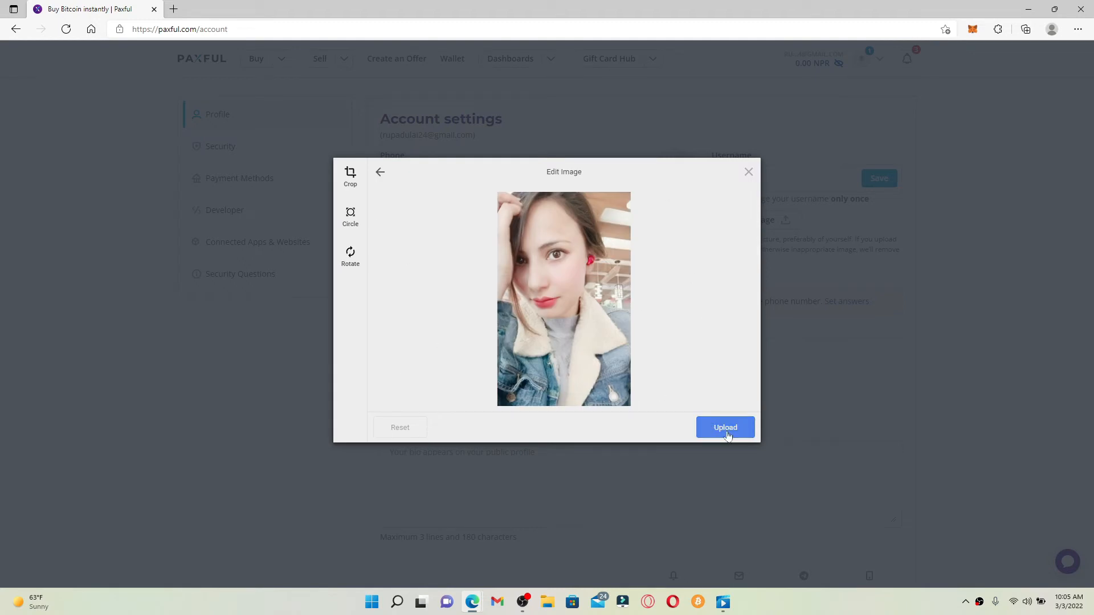
left_click(725, 428)
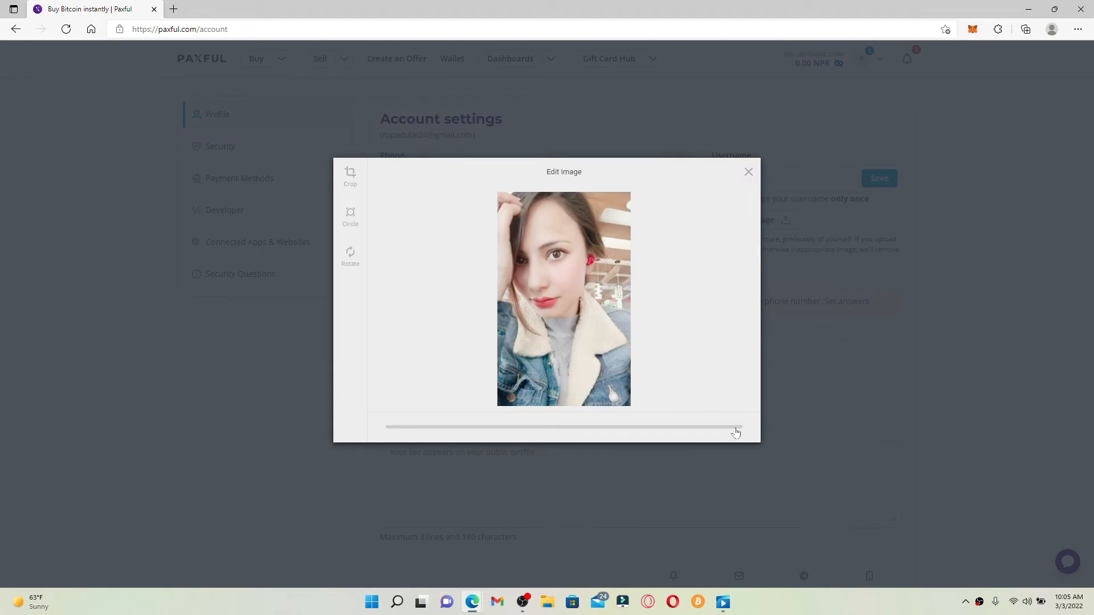
left_click(747, 172)
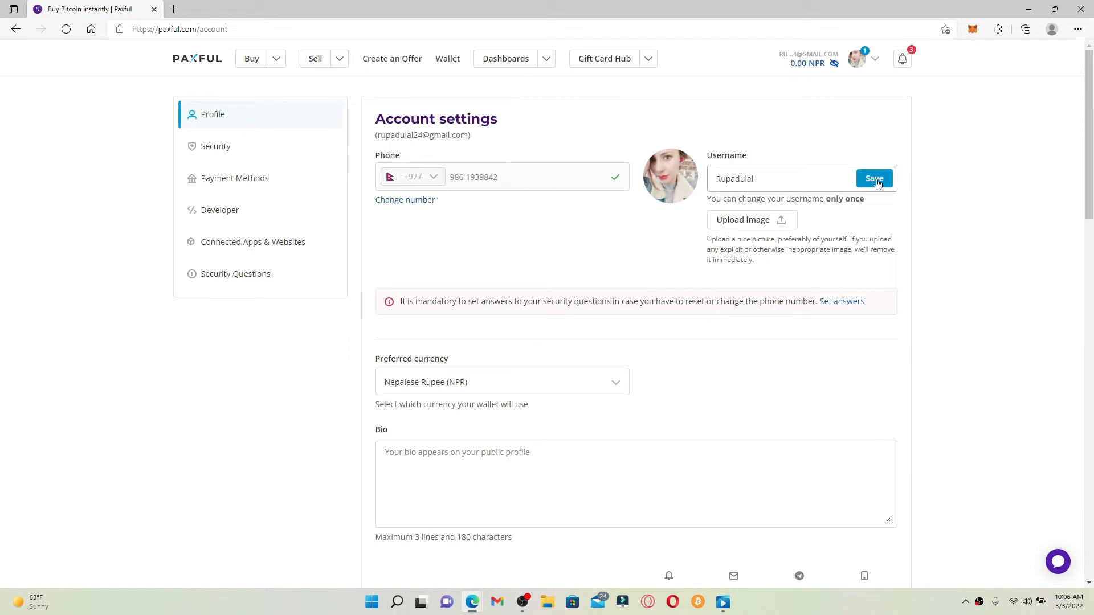
- Save the username 'Rupadulal' and confirm setting it permanently
left_click(874, 178)
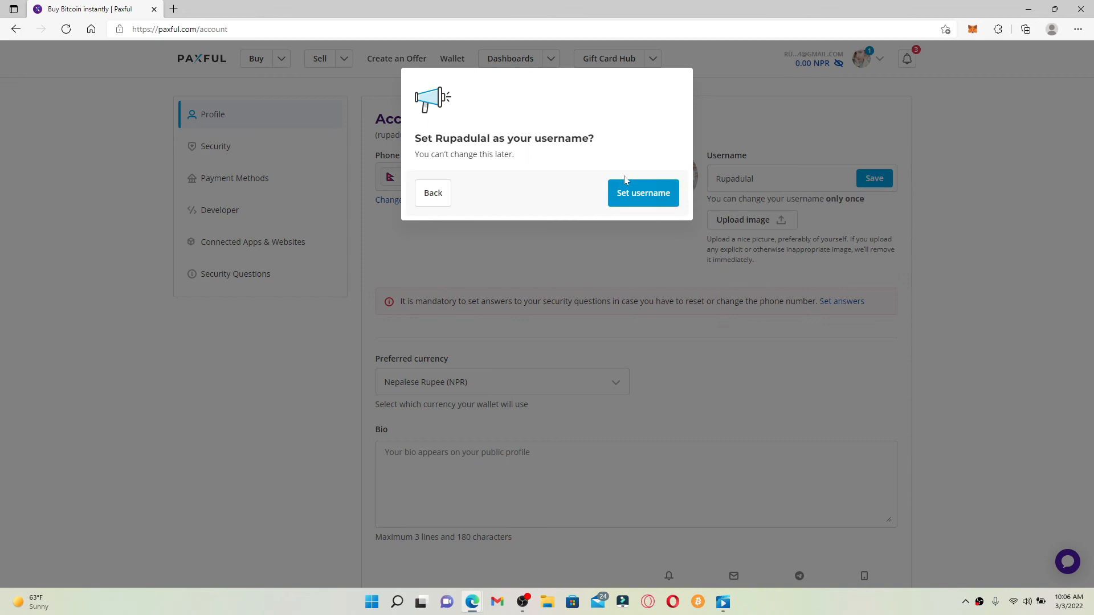
mouse_move(641, 197)
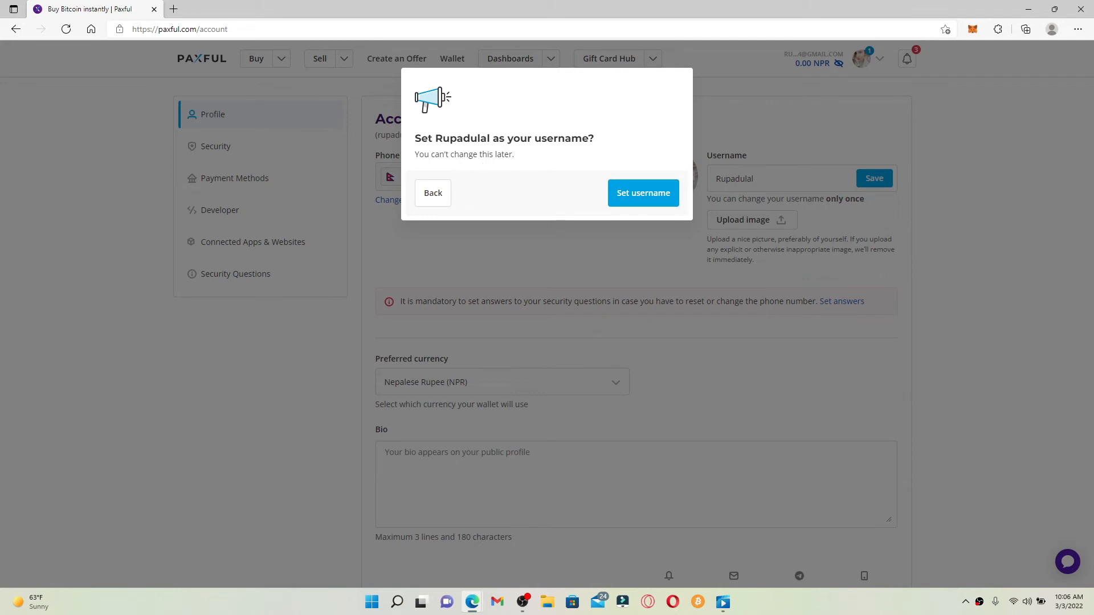
mouse_move(641, 194)
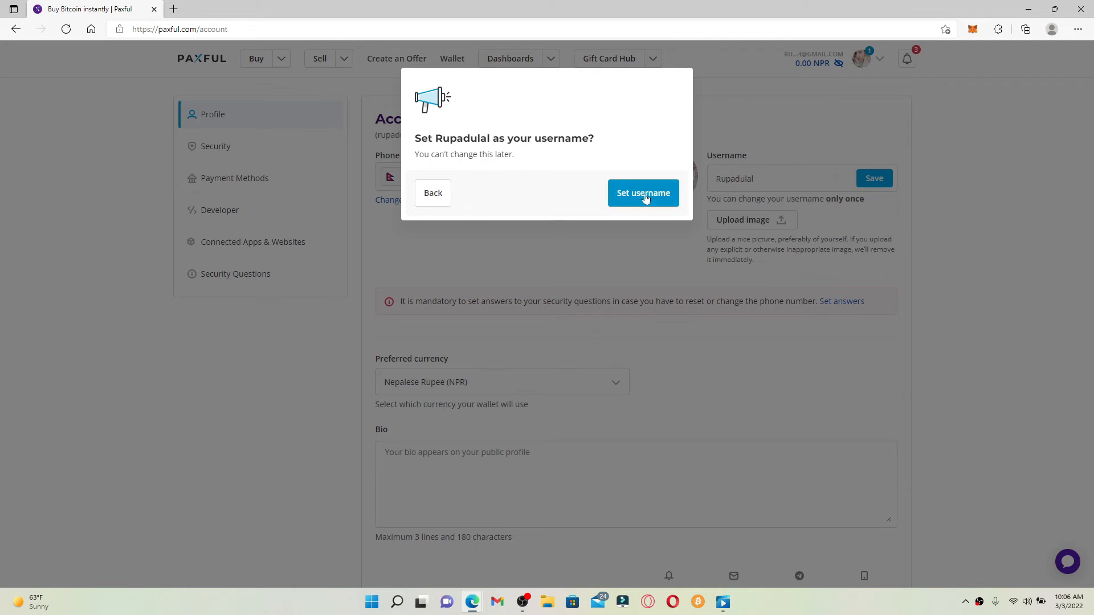
left_click(642, 194)
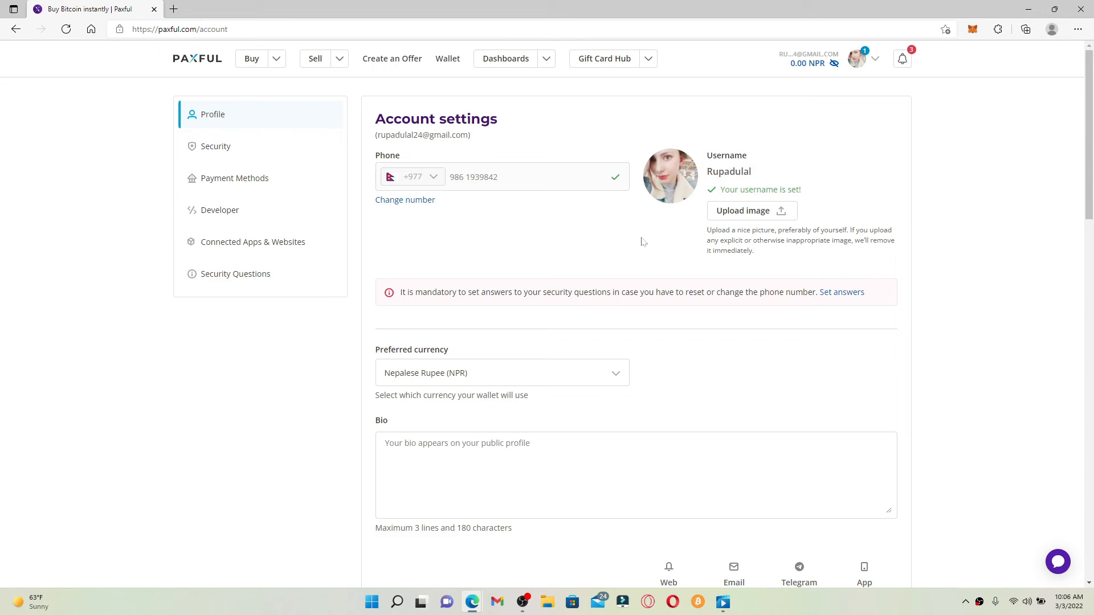
mouse_move(1014, 167)
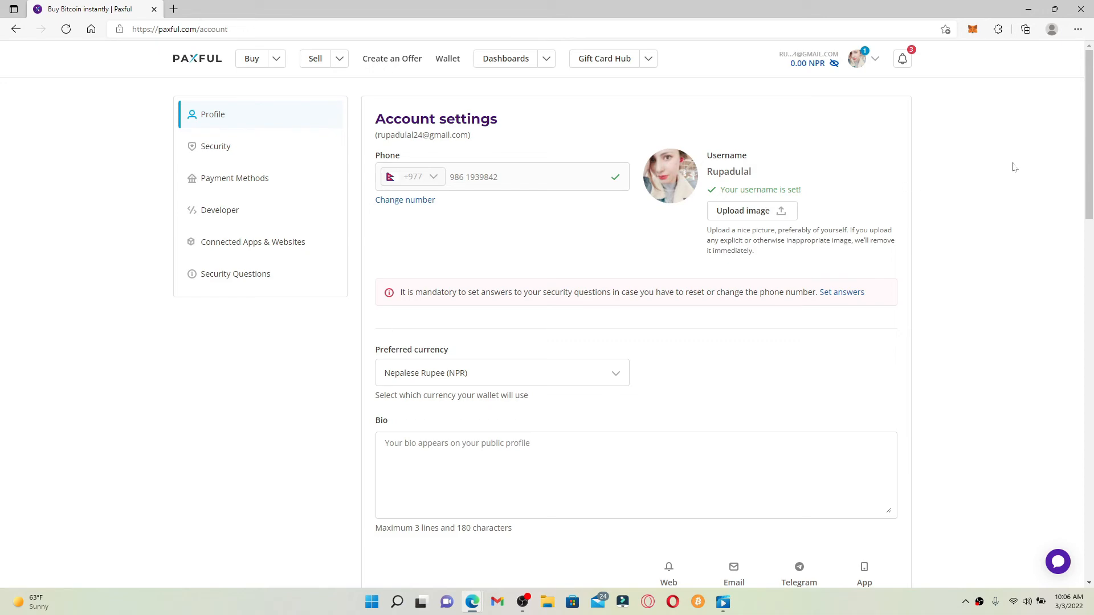